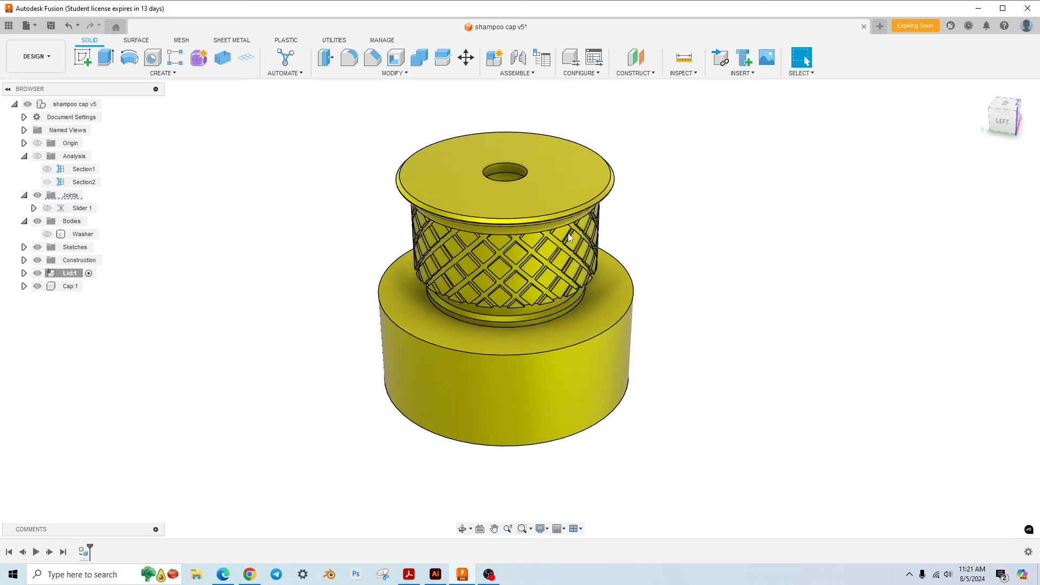
- Show the section analysis cutting through the cap to expose the lid, pin and threads
click(503, 368)
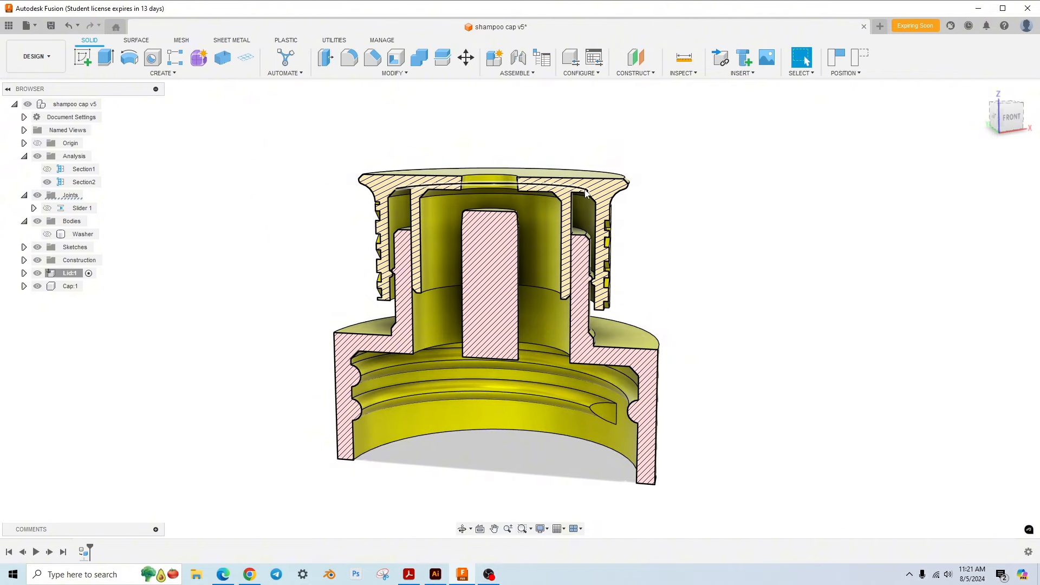
- Zoom into the sectioned cap as the lid is slid down over the central pin
scroll(up, 3)
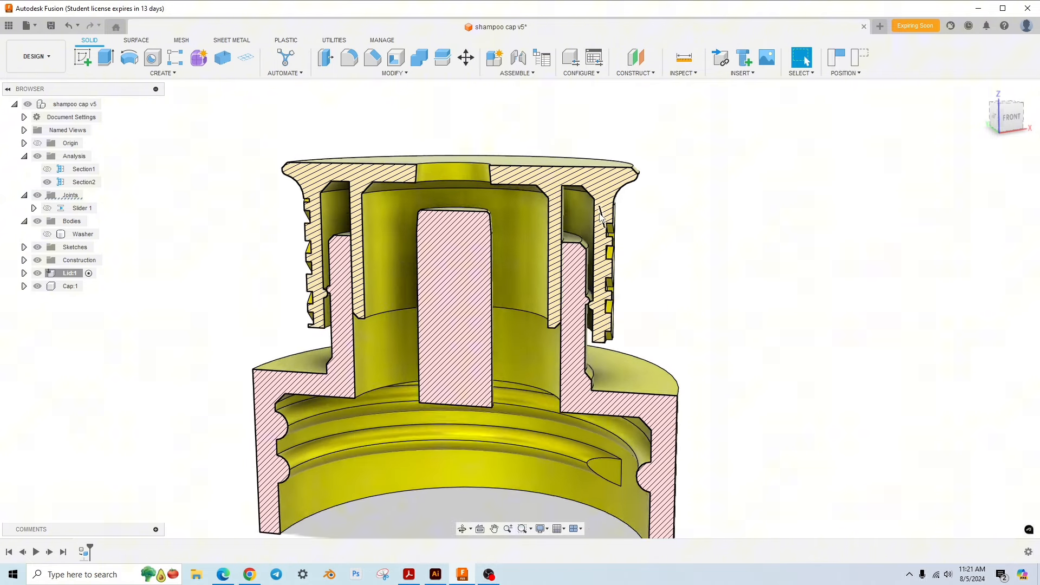
scroll(up, 3)
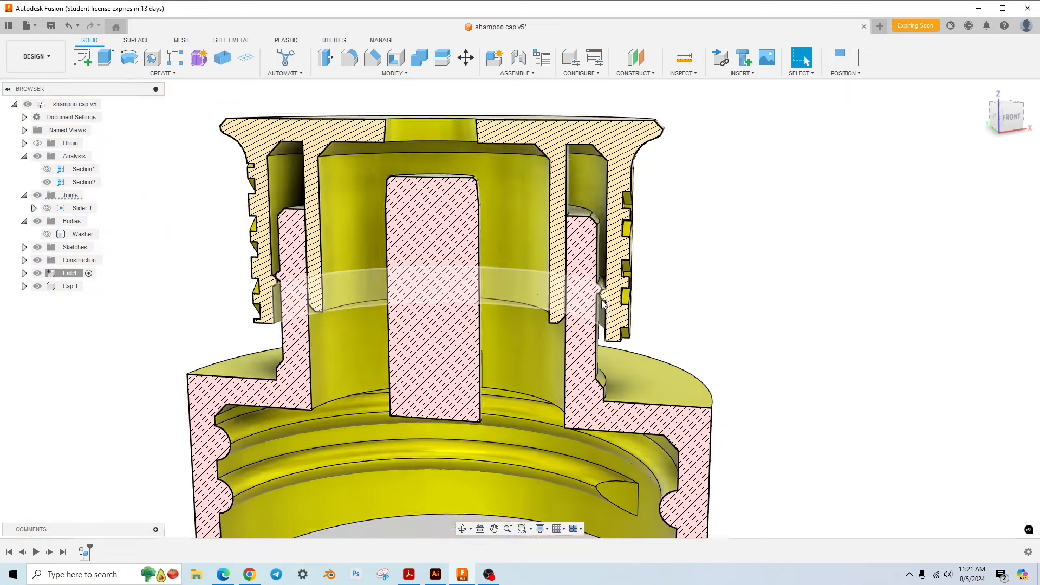
scroll(up, 3)
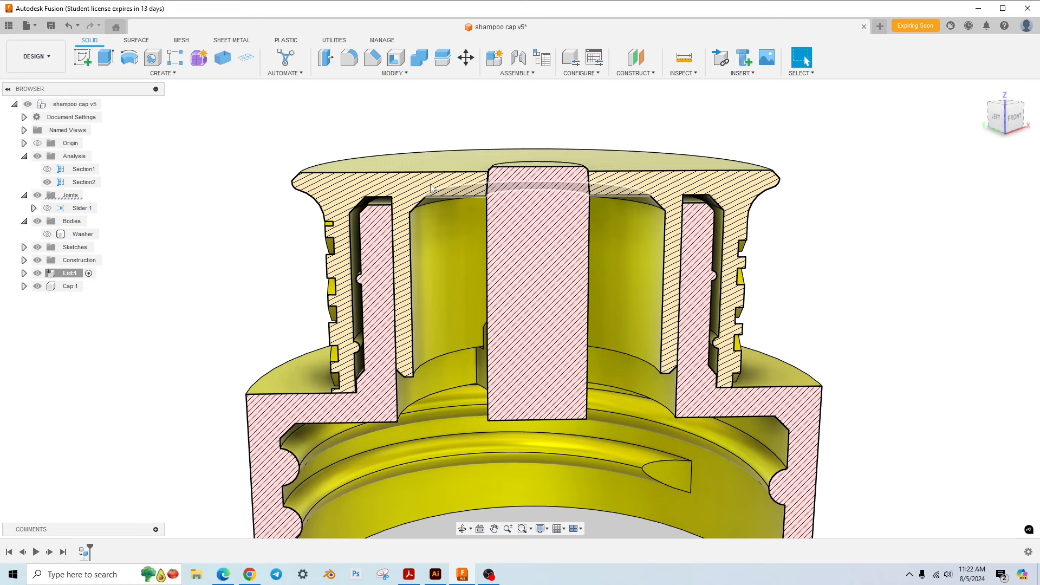
- Hide the section cut and the Lid component to view the base cap's inner fins
click(492, 241)
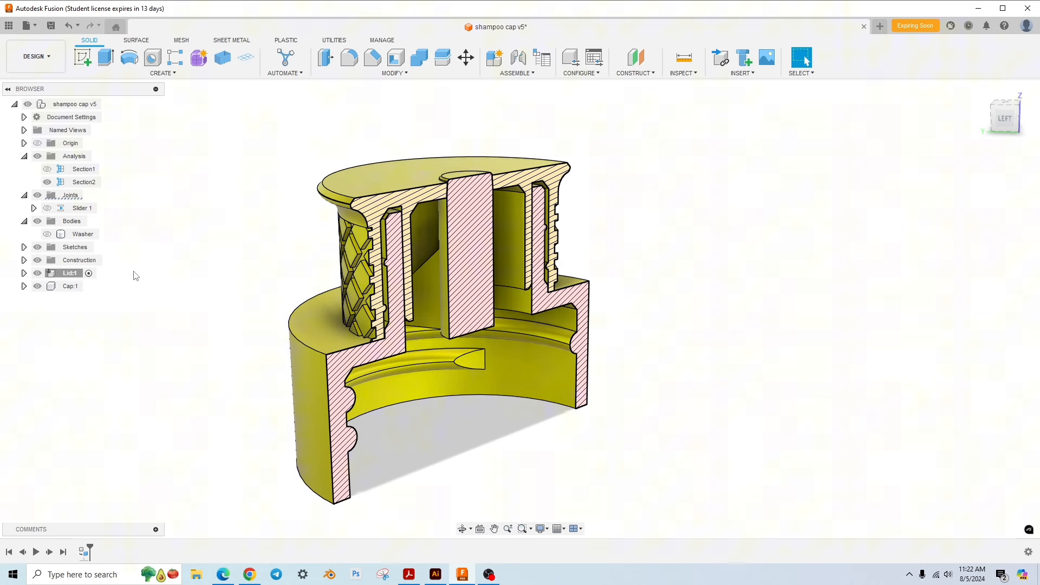
click(46, 169)
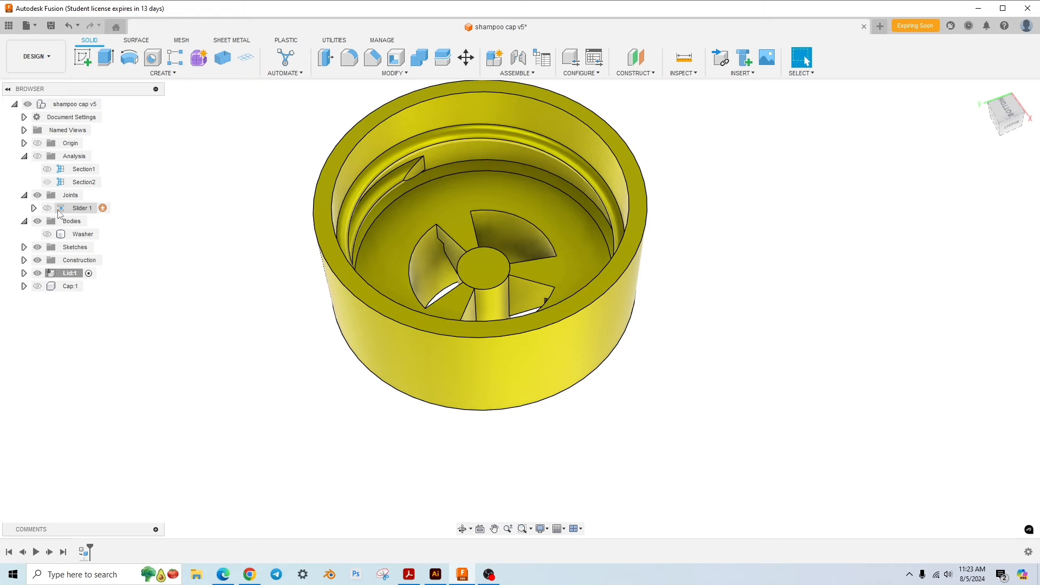
- Show the Lid component again and re-enable the section analysis on the assembly
click(83, 234)
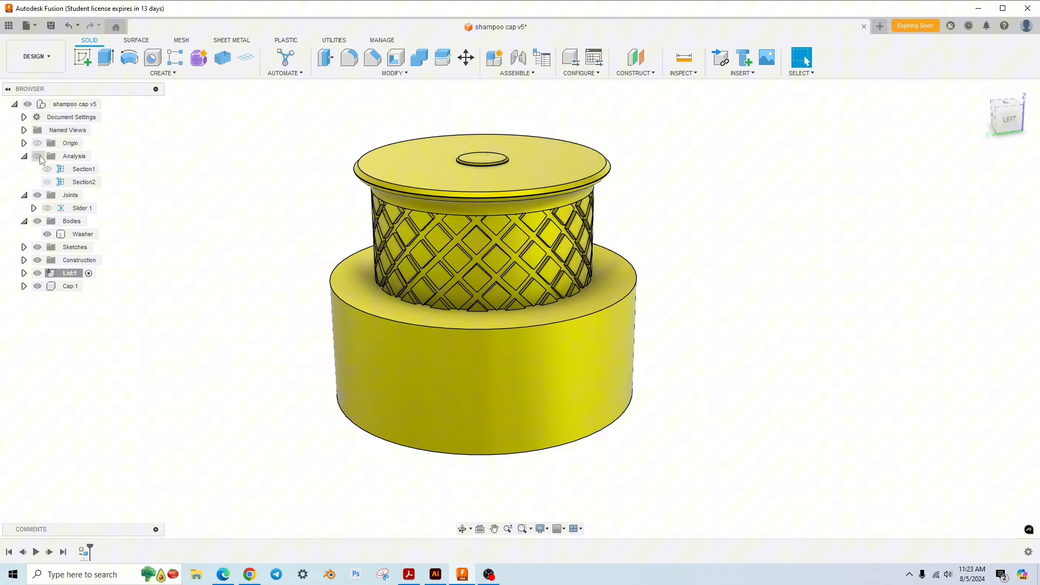
click(46, 169)
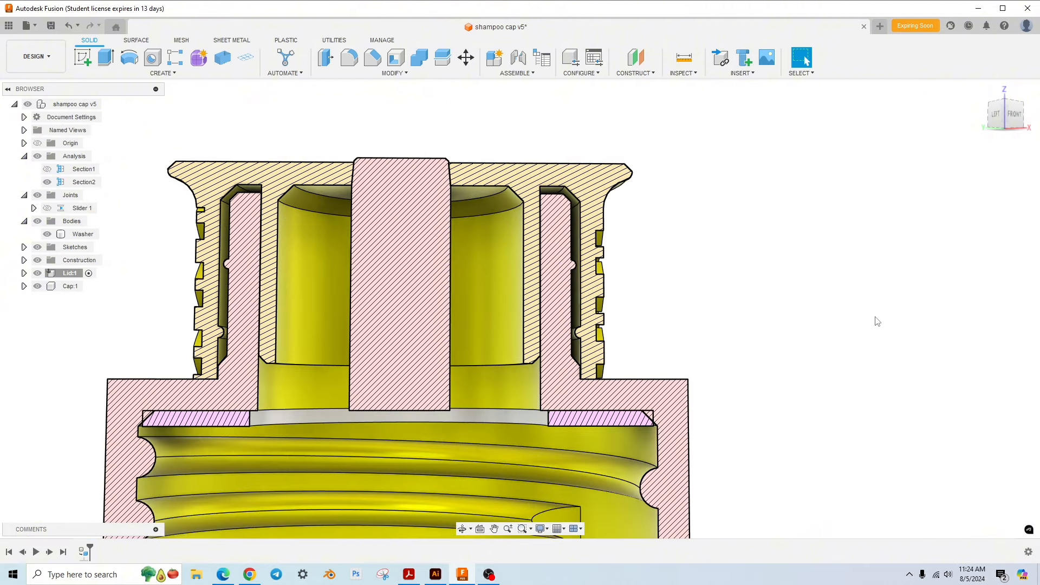
- Zoom out to view the complete closed cap assembly without the section cut
scroll(down, 3)
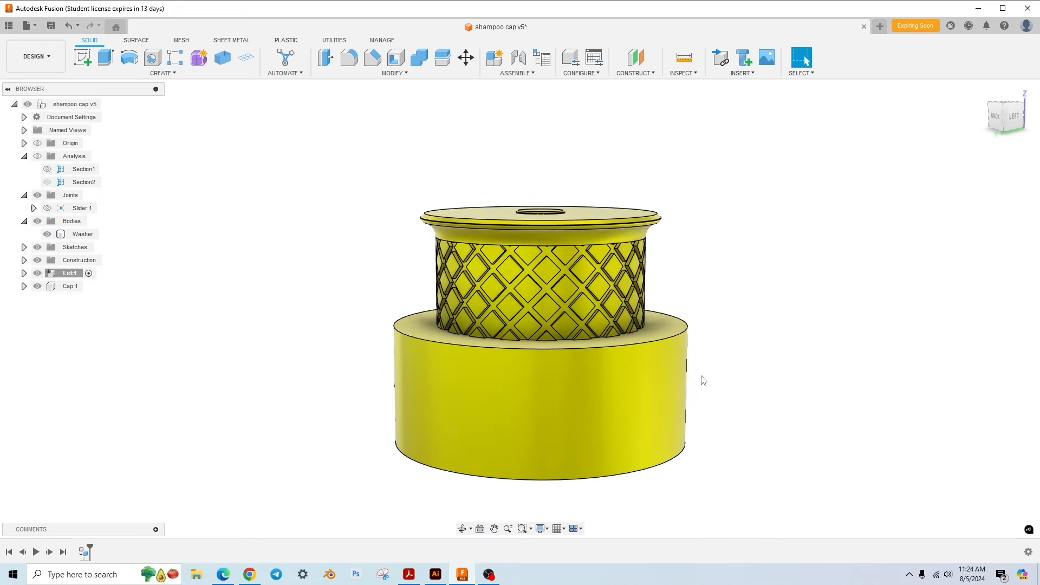
mouse_move(726, 314)
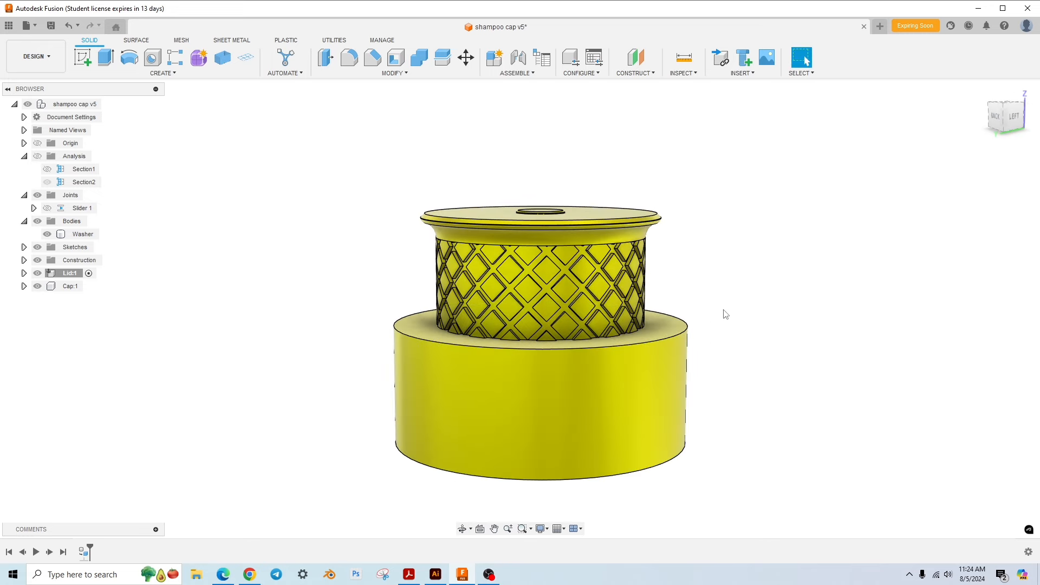